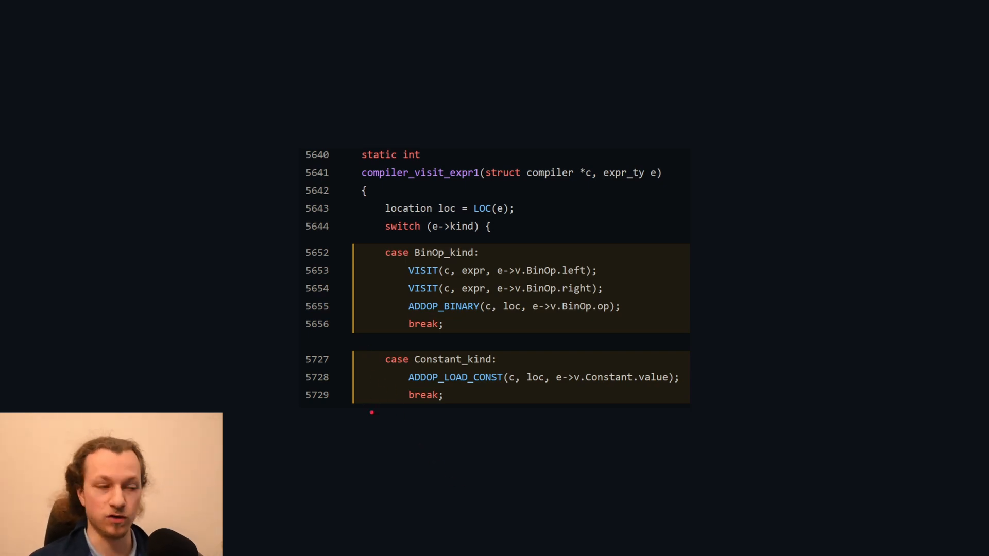
mouse_move(429, 393)
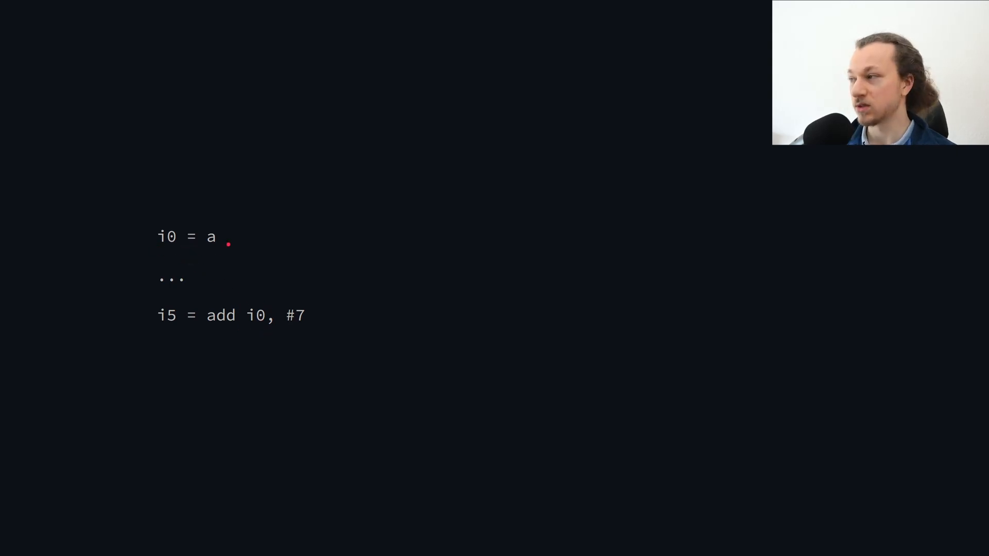
mouse_move(149, 299)
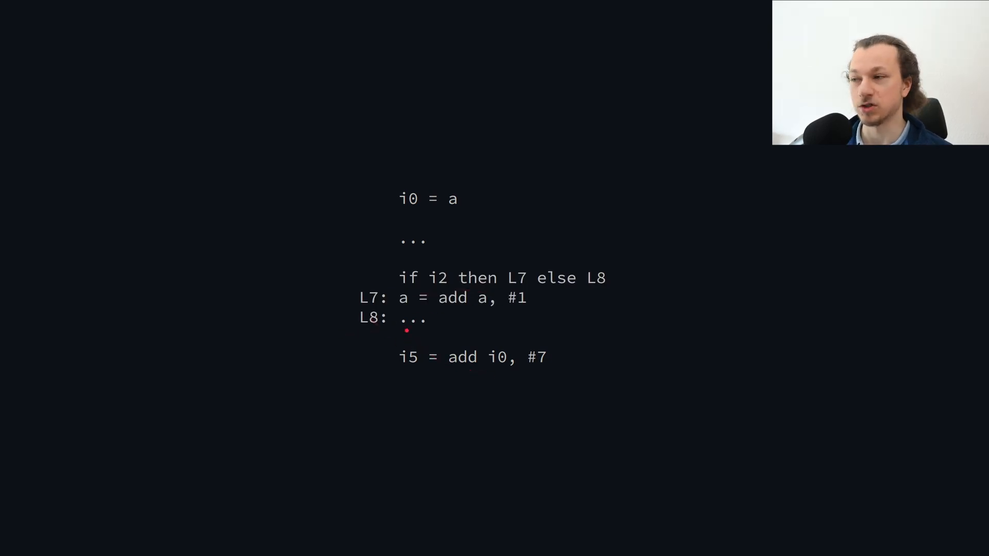
Step: Extend the slide's print to 'a2 if foo else a1', then assign it to a3 and print(a3)
left_click_drag(379, 341, 359, 329)
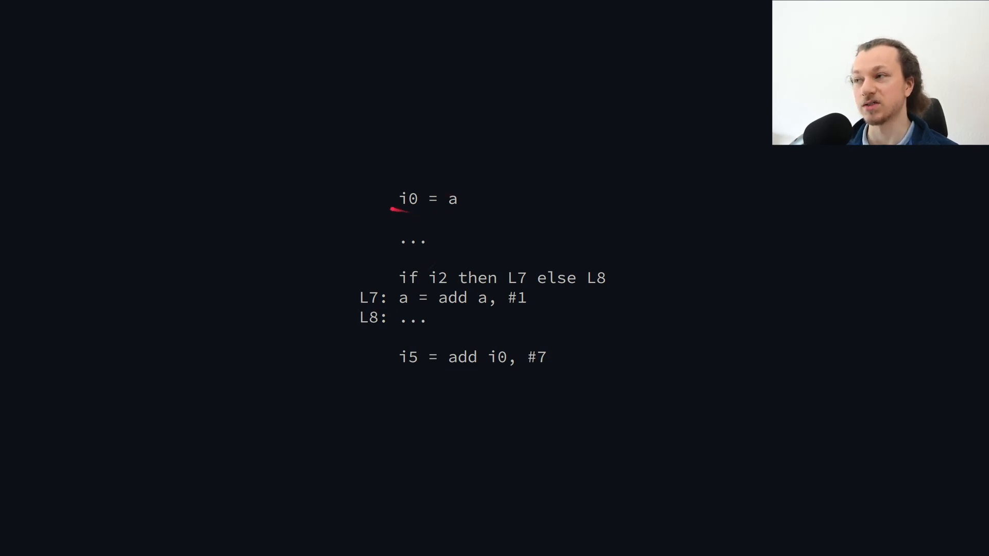
mouse_move(508, 373)
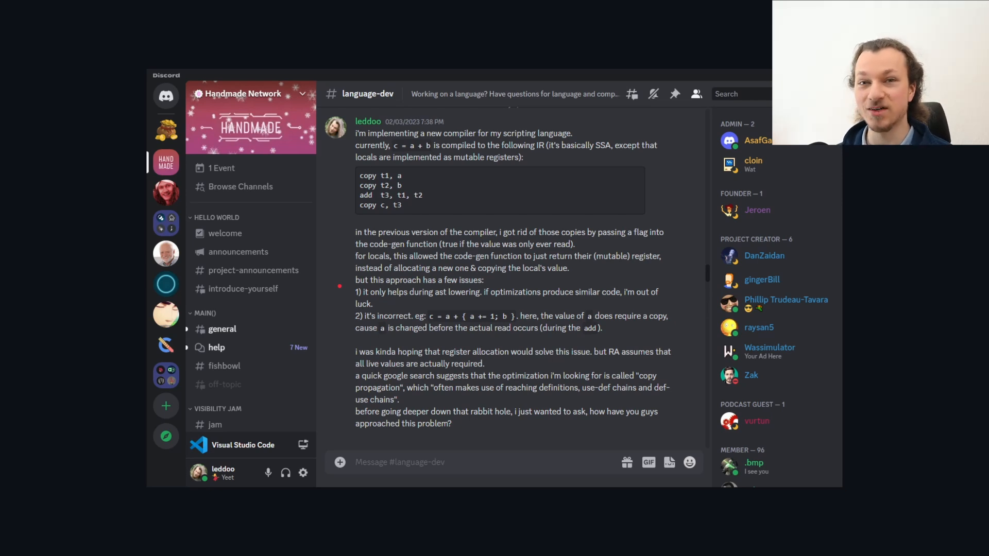
scroll("down", 3)
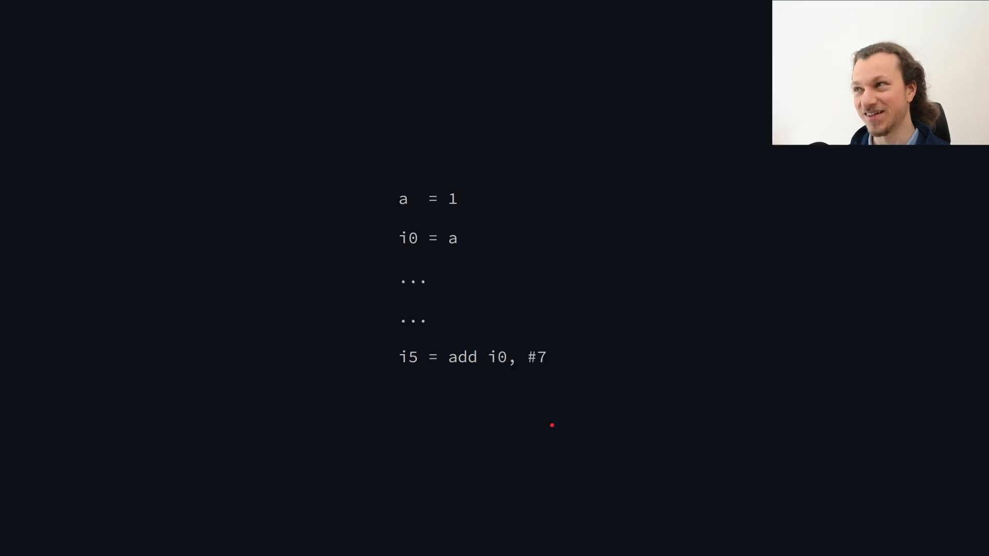
mouse_move(378, 385)
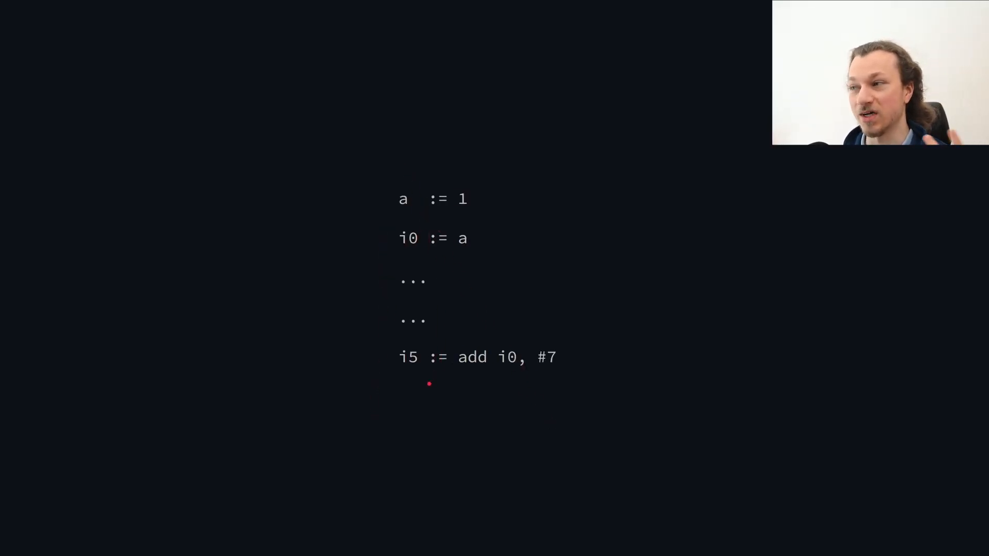
mouse_move(388, 217)
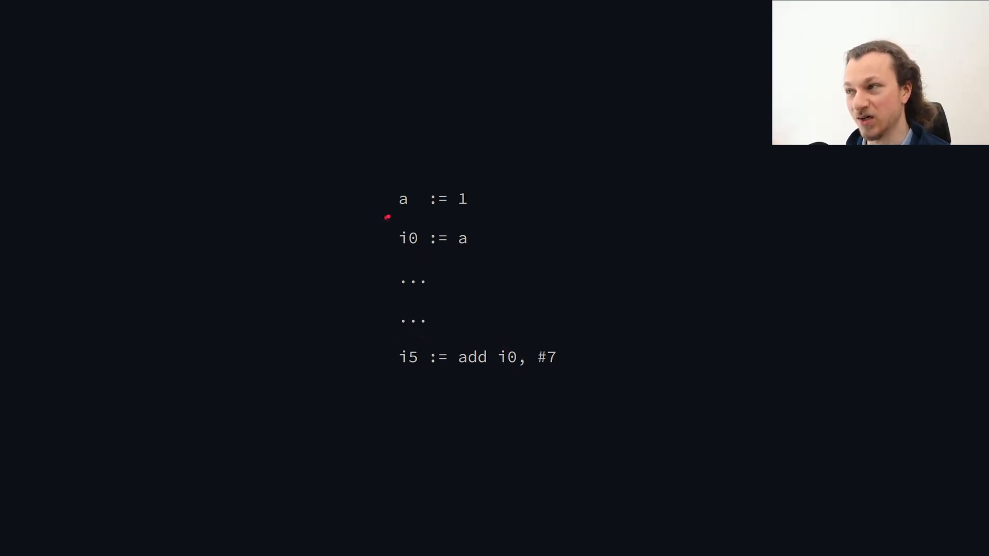
mouse_move(463, 212)
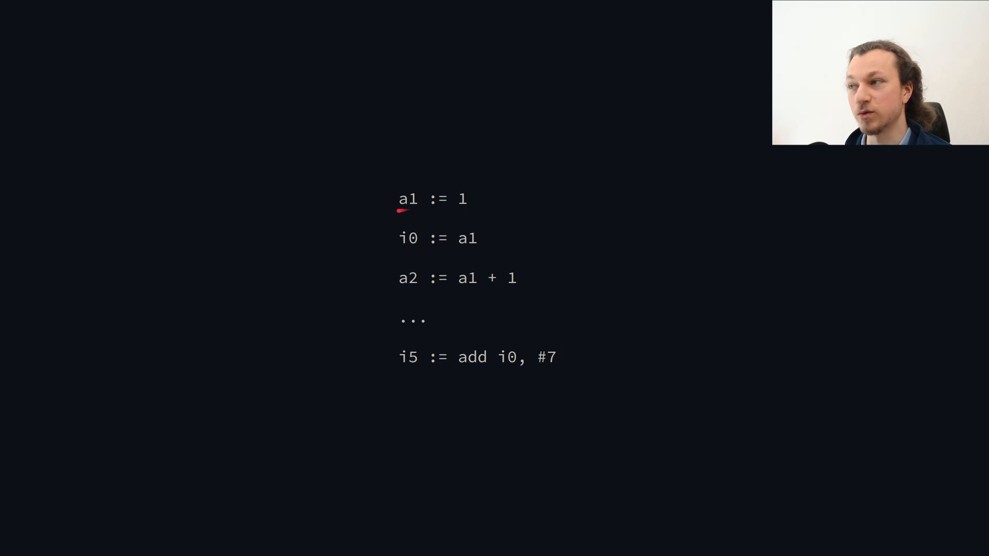
mouse_move(419, 295)
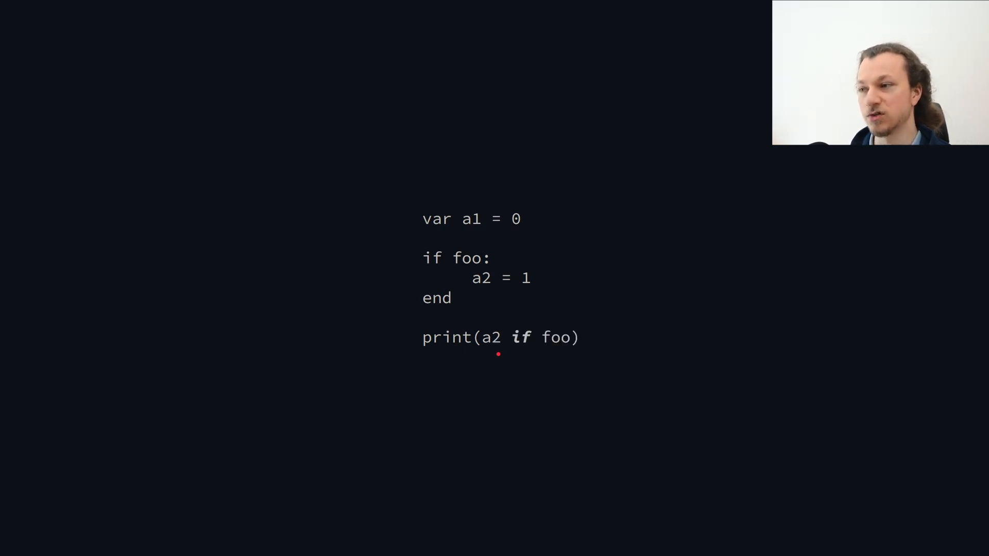
left_click_drag(517, 325, 546, 405)
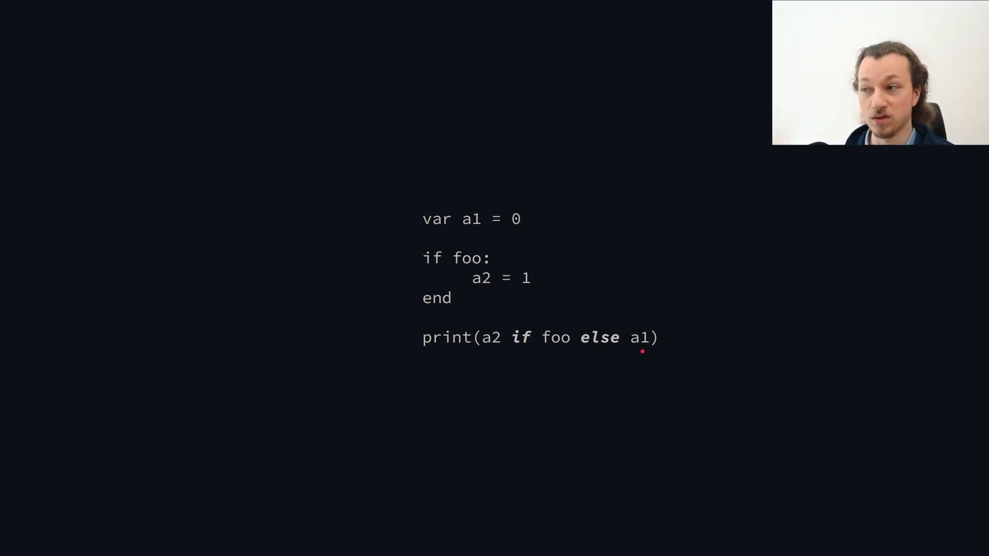
mouse_move(609, 358)
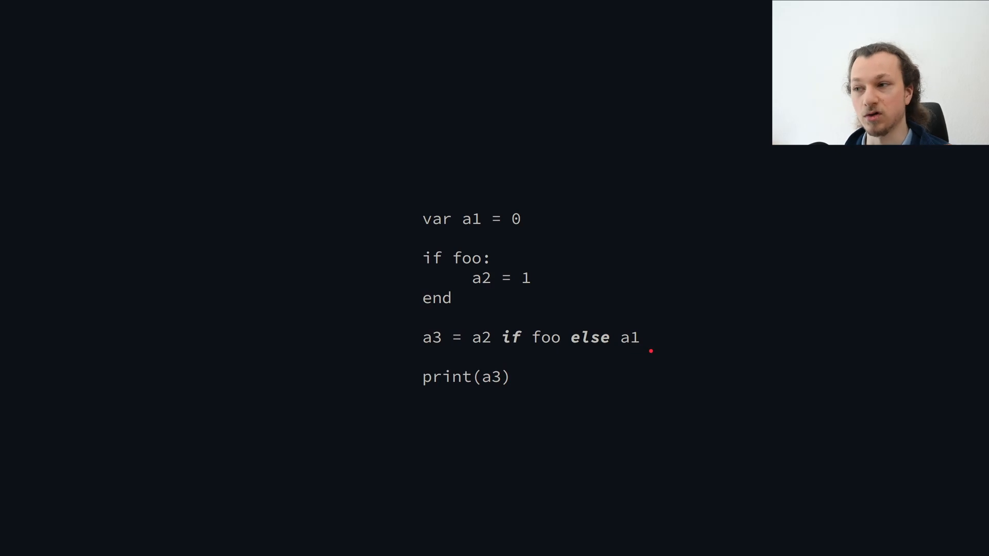
mouse_move(636, 355)
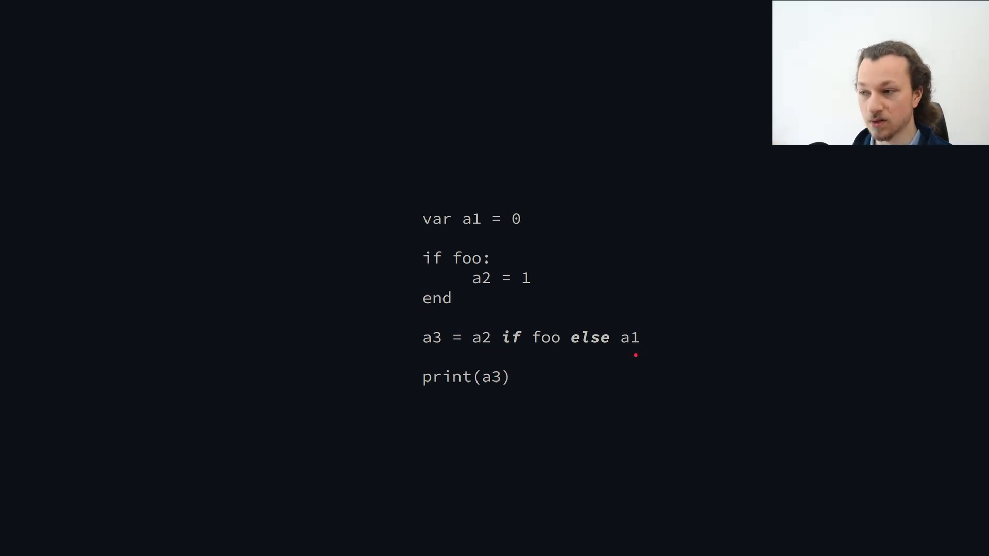
mouse_move(463, 353)
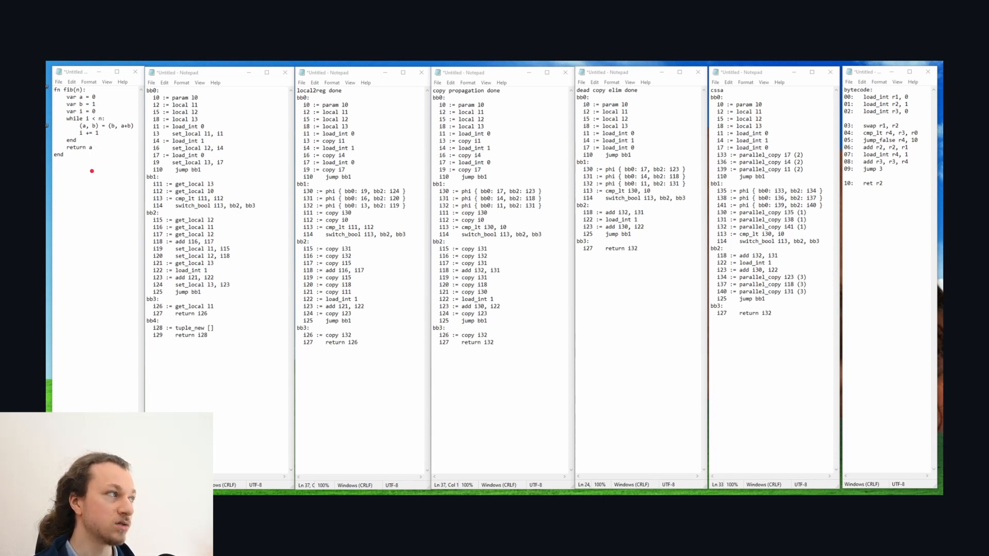
Step: Bring up the tiled Notepad windows showing fib through local2reg, copy propagation, CSSA and bytecode
left_click_drag(134, 353, 205, 349)
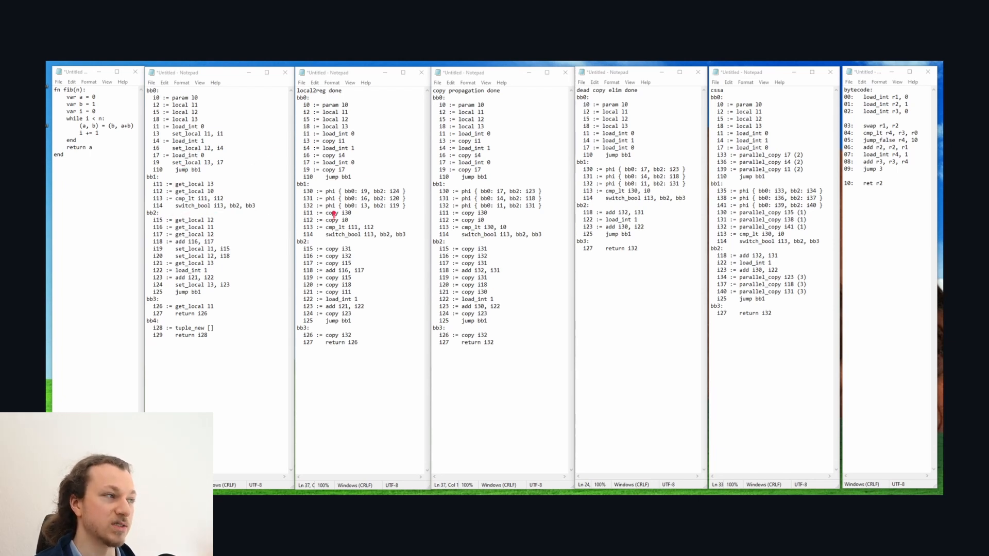
mouse_move(385, 267)
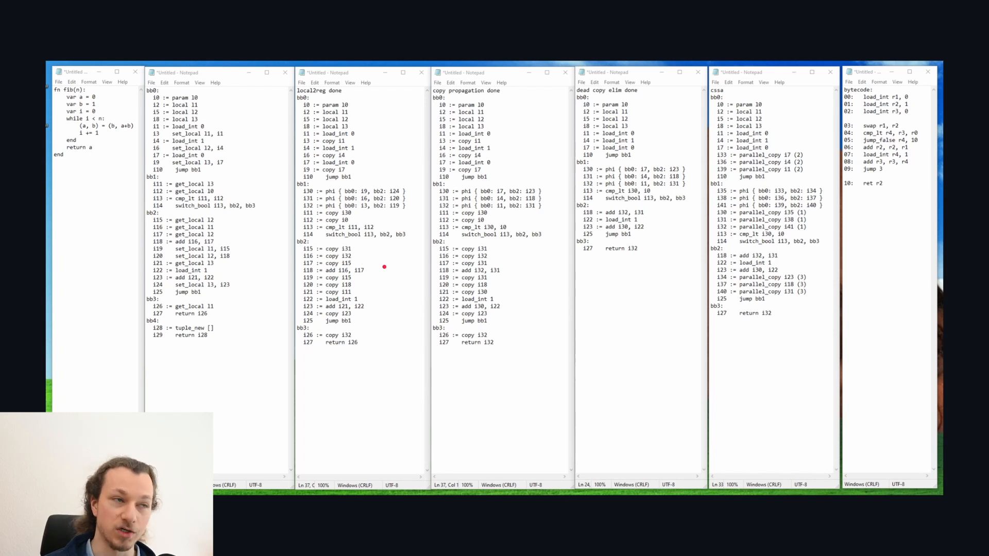